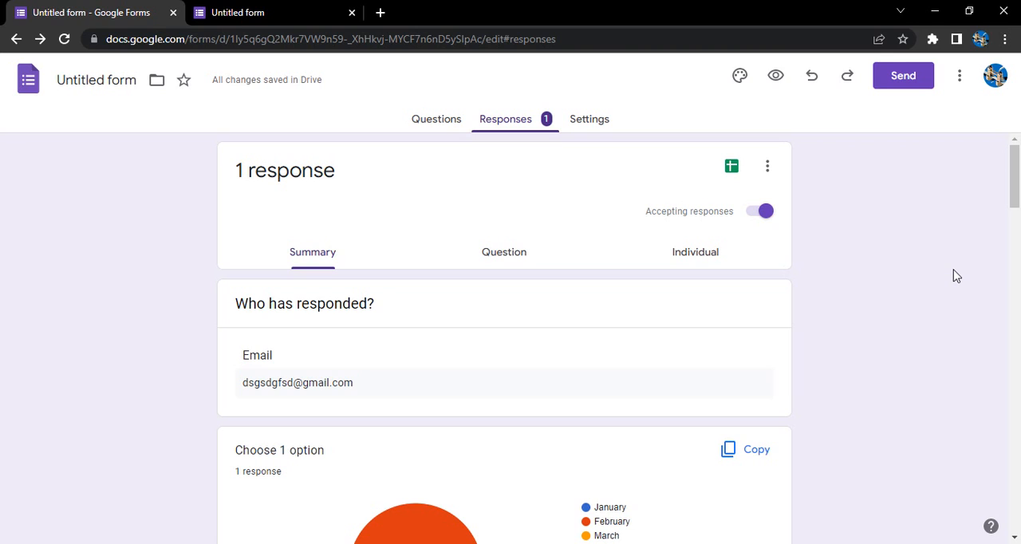
mouse_move(466, 150)
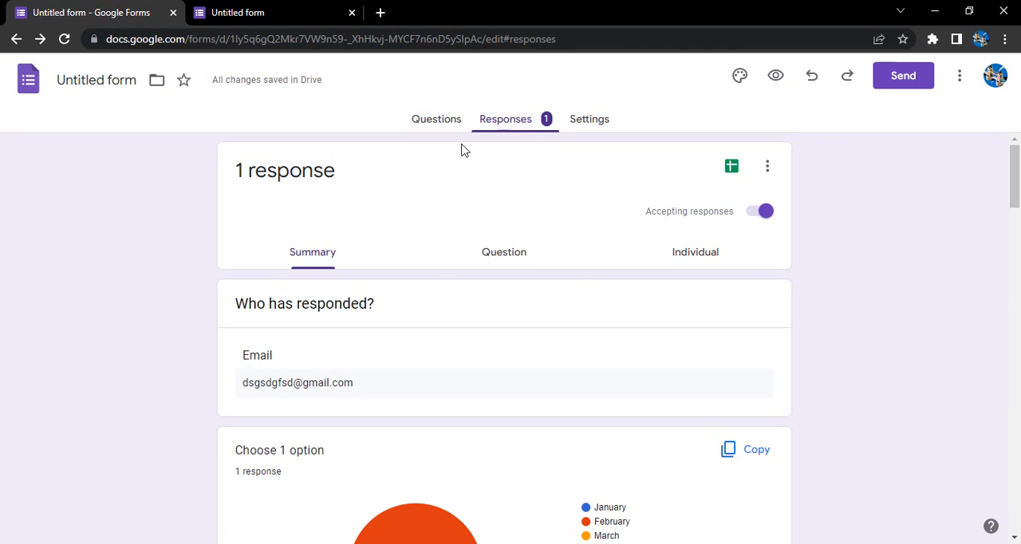
mouse_move(511, 128)
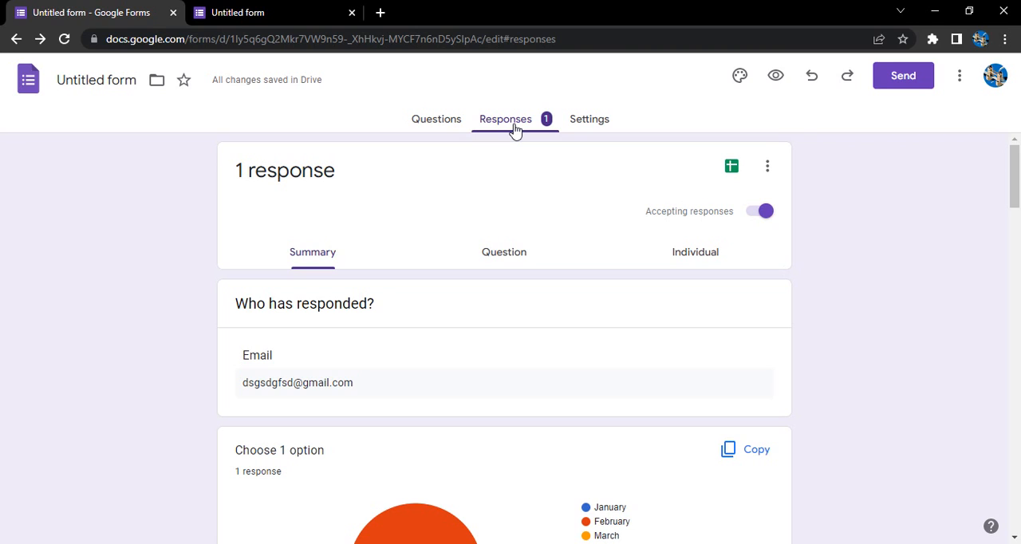
mouse_move(737, 188)
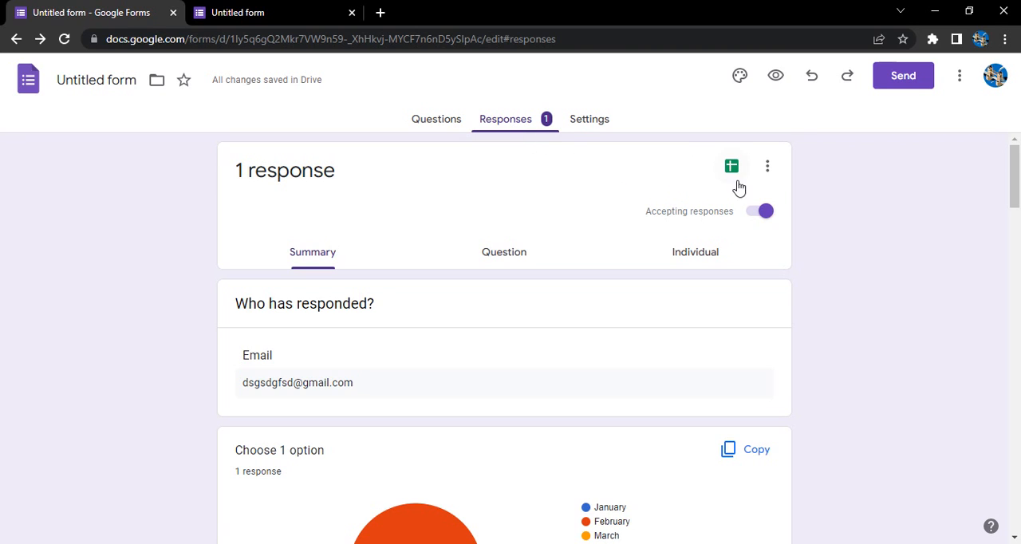
mouse_move(731, 166)
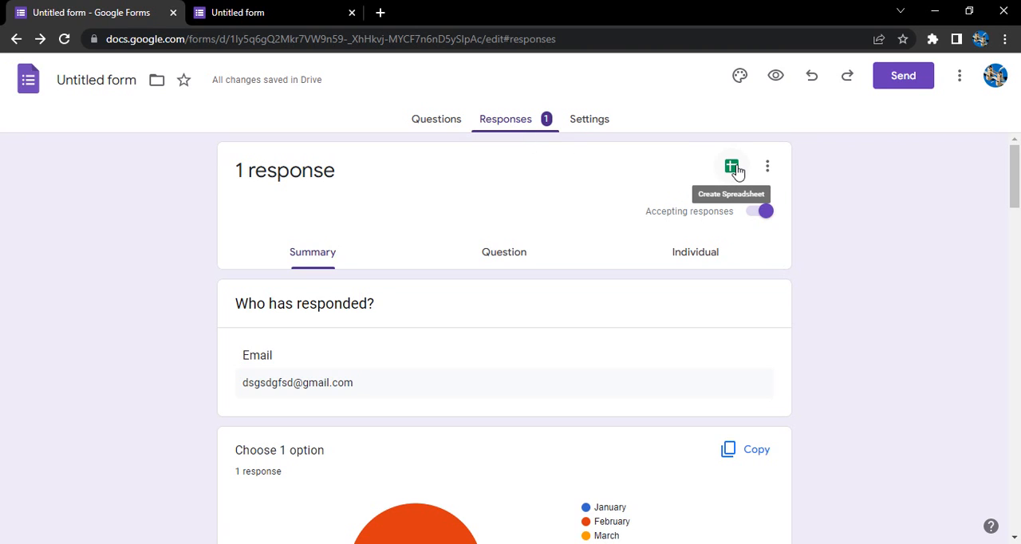
Step: Choose a response destination, settling on creating a new spreadsheet rather than an existing one
left_click(731, 166)
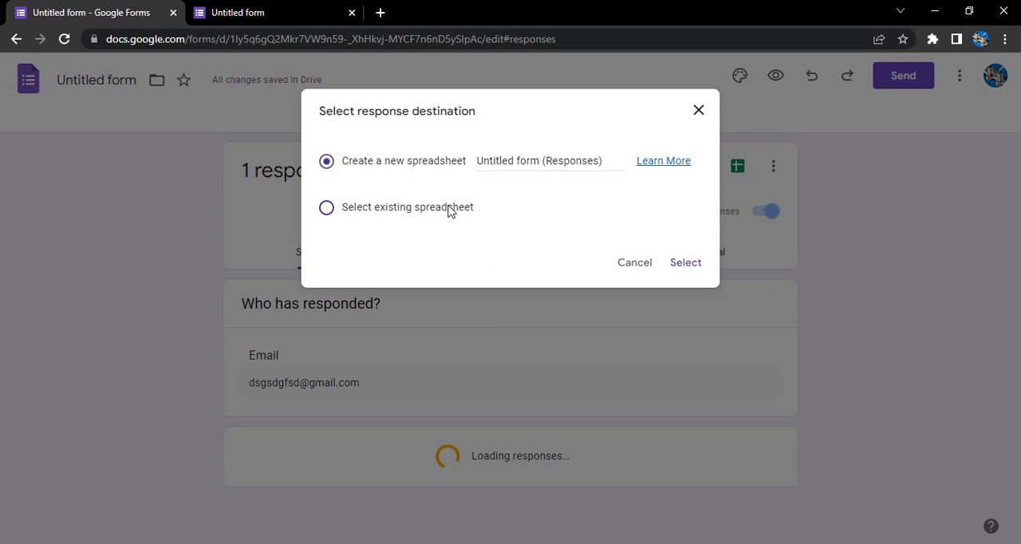
left_click(325, 208)
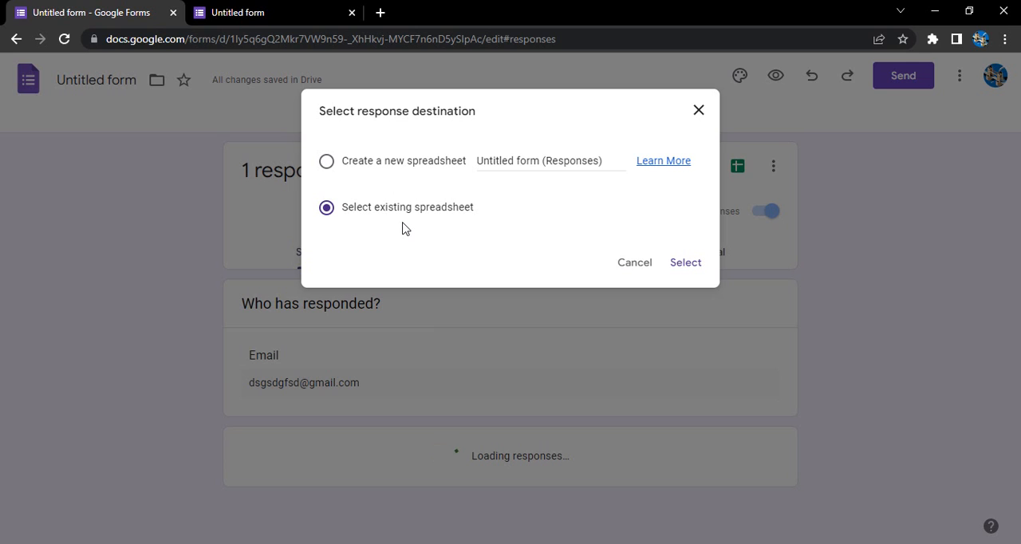
left_click(325, 159)
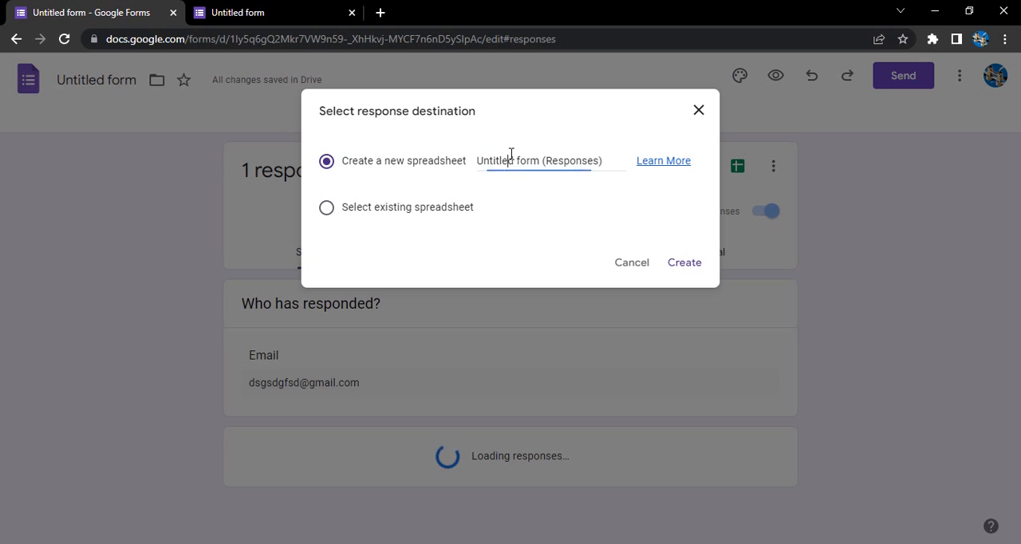
Step: Name the new spreadsheet 'My Form Responses' and create it as the responses destination
triple_click(551, 159)
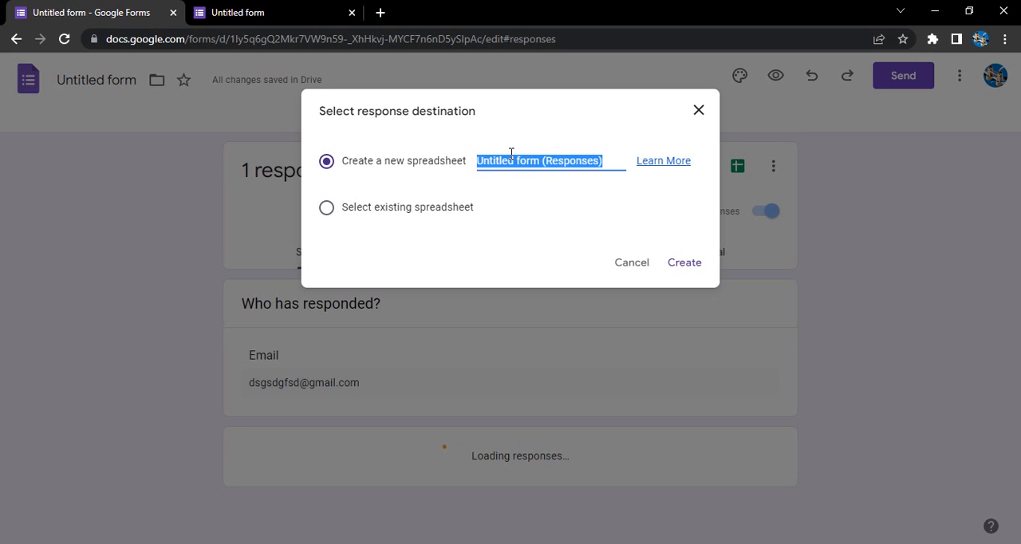
type("My")
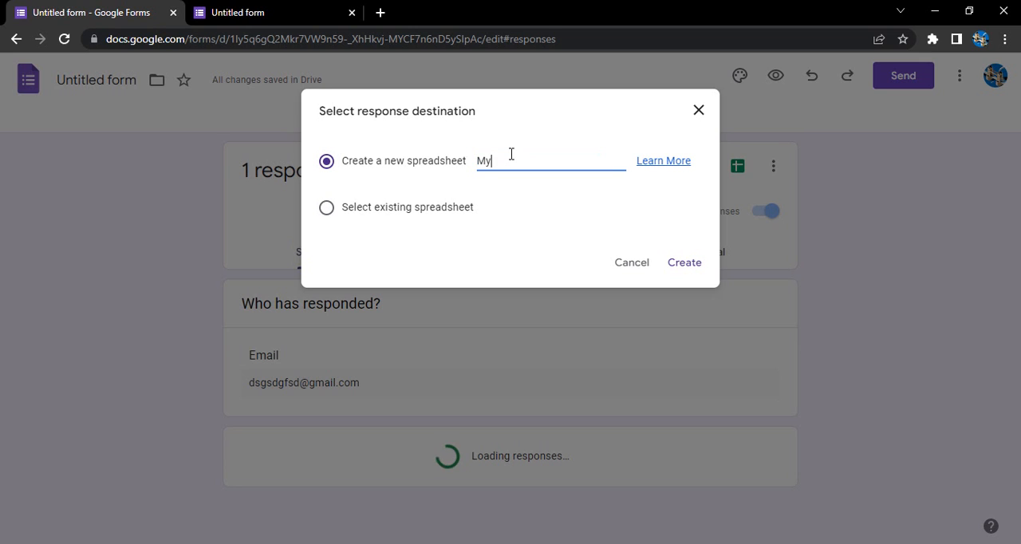
type("Form")
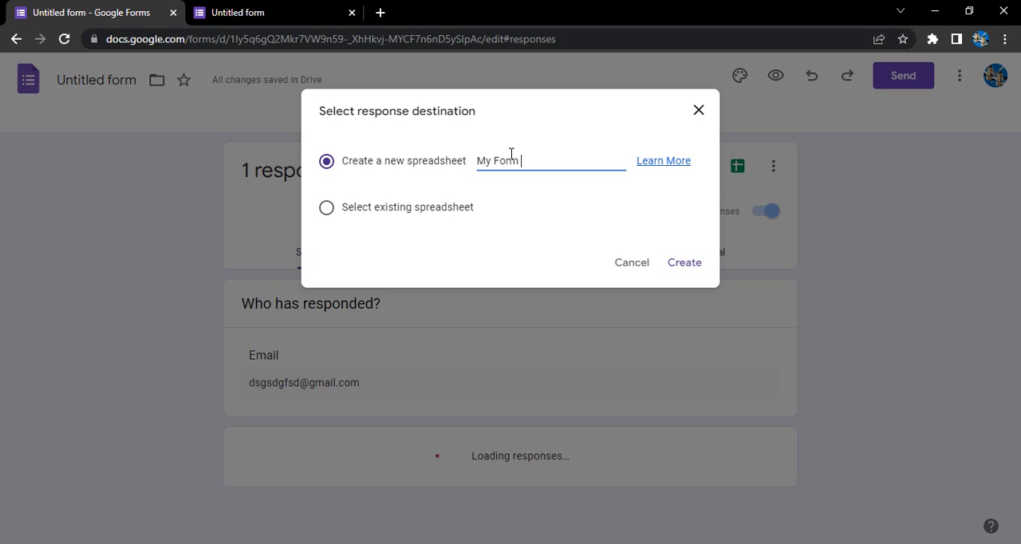
type("Responses")
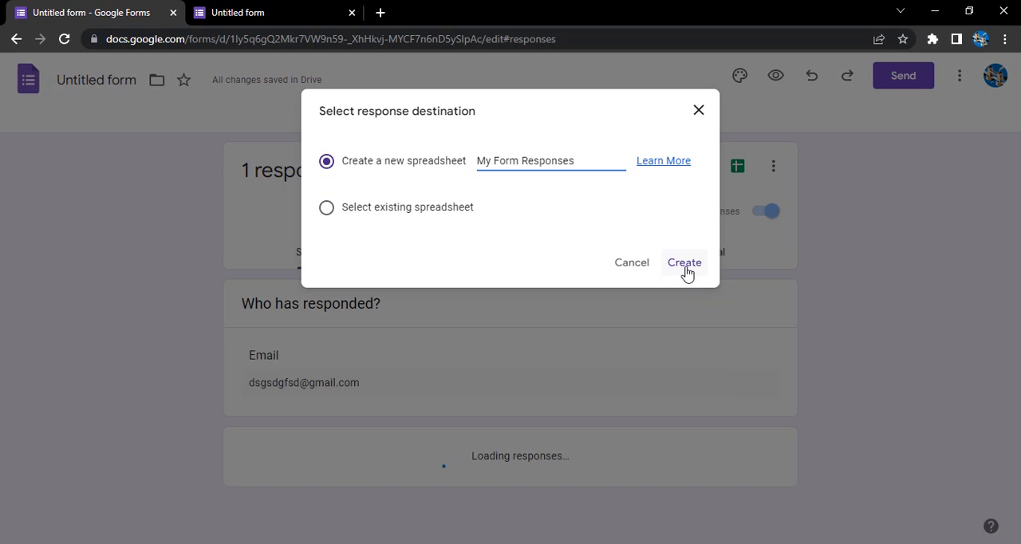
left_click(682, 261)
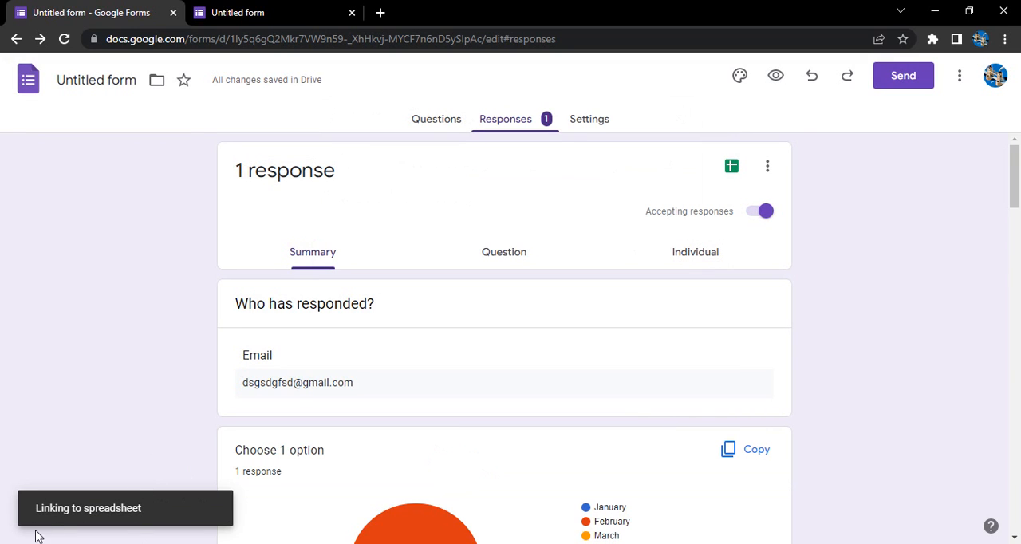
Step: View the My Form Responses spreadsheet with its response row and resume file preview
left_click(730, 166)
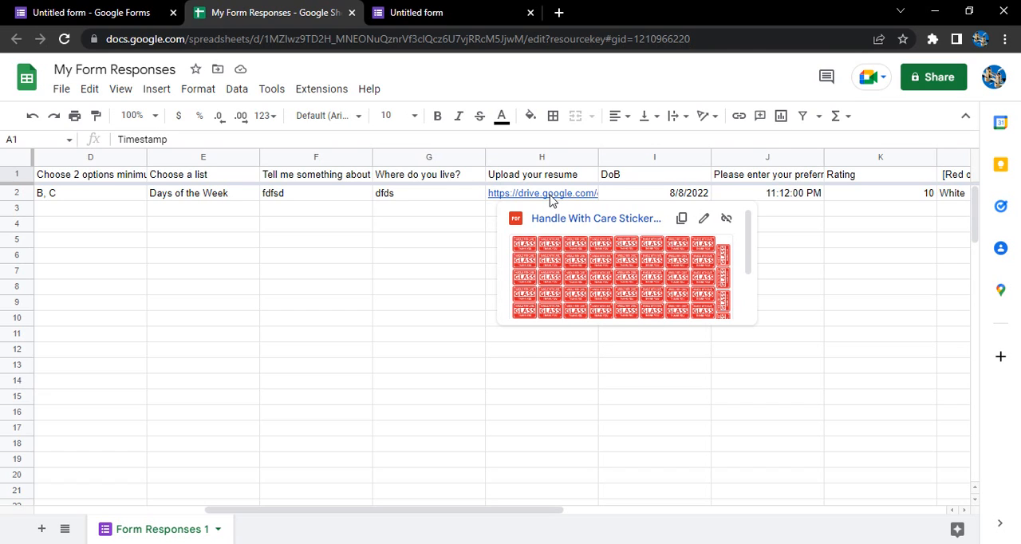
mouse_move(421, 460)
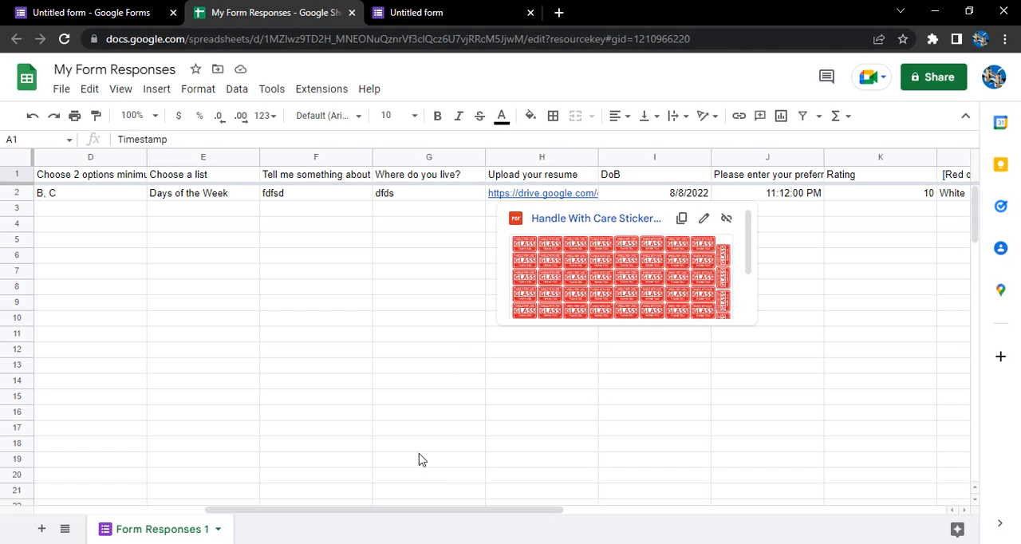